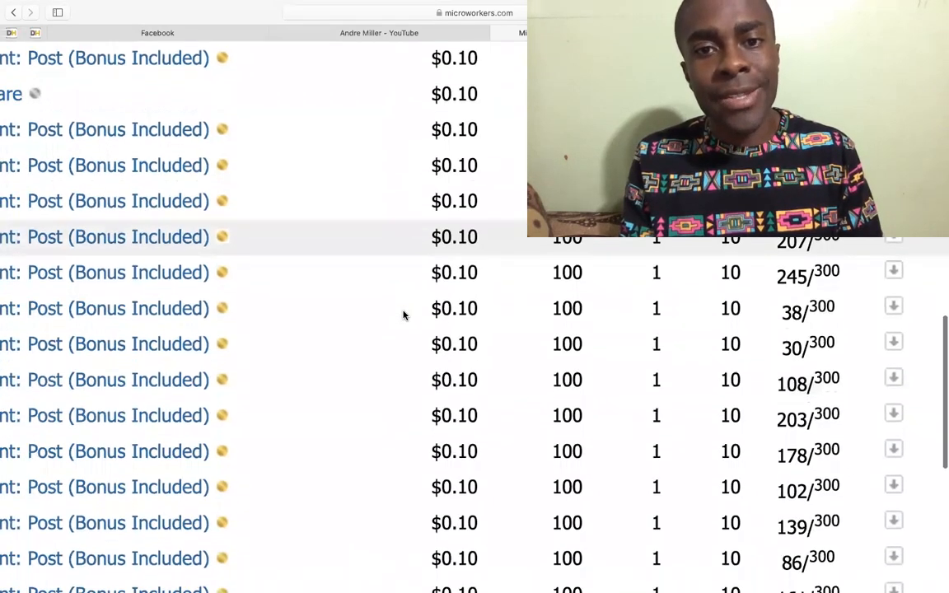
# Scroll the Microworkers job list back to the top to reach the phone verification page
pyautogui.scroll(-3)
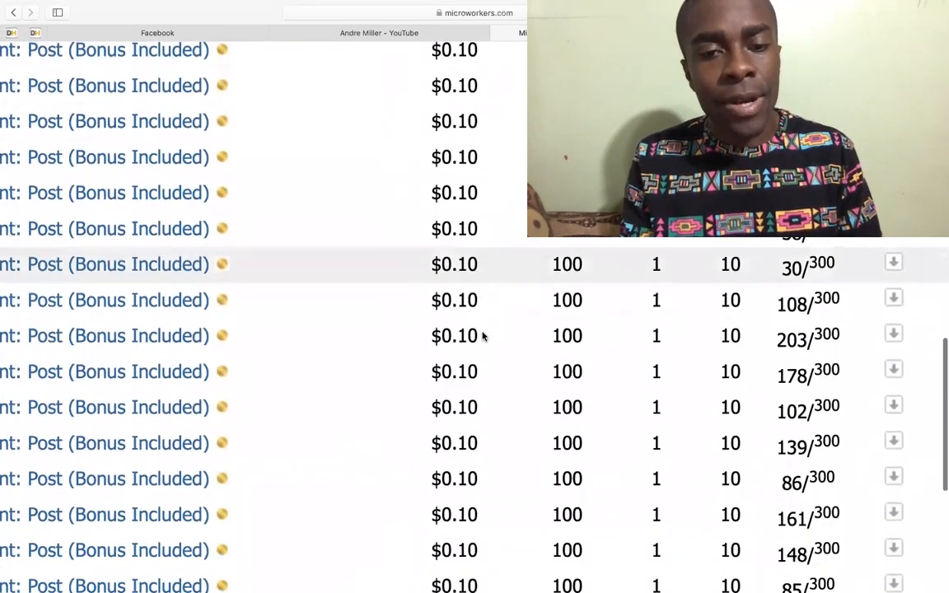
pyautogui.hscroll(3)
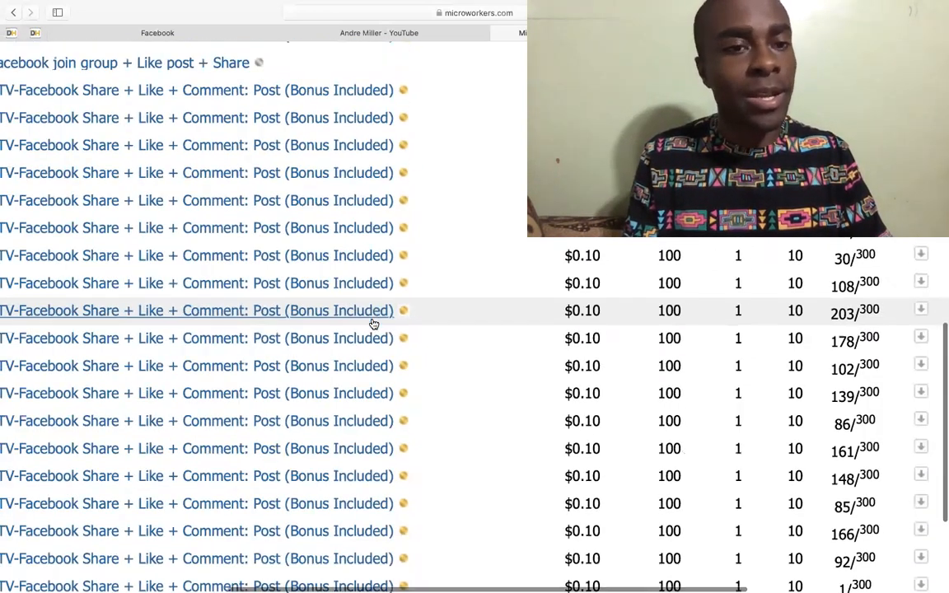
pyautogui.scroll(3)
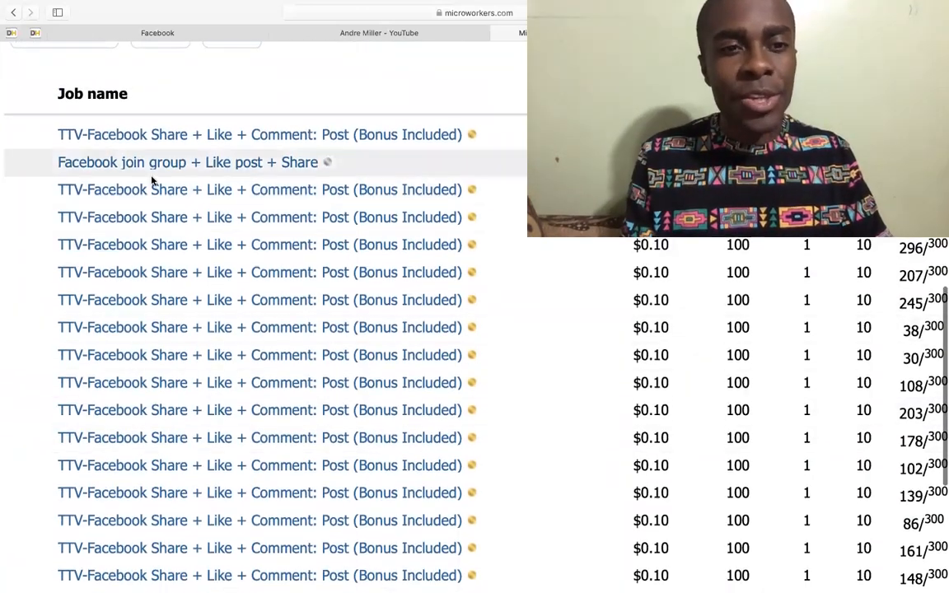
pyautogui.moveTo(123, 204)
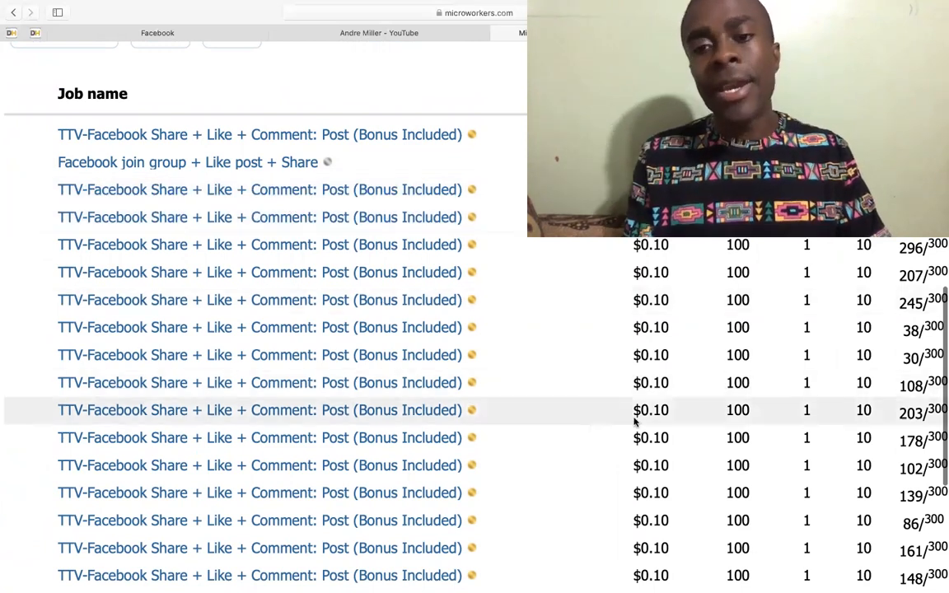
pyautogui.scroll(-3)
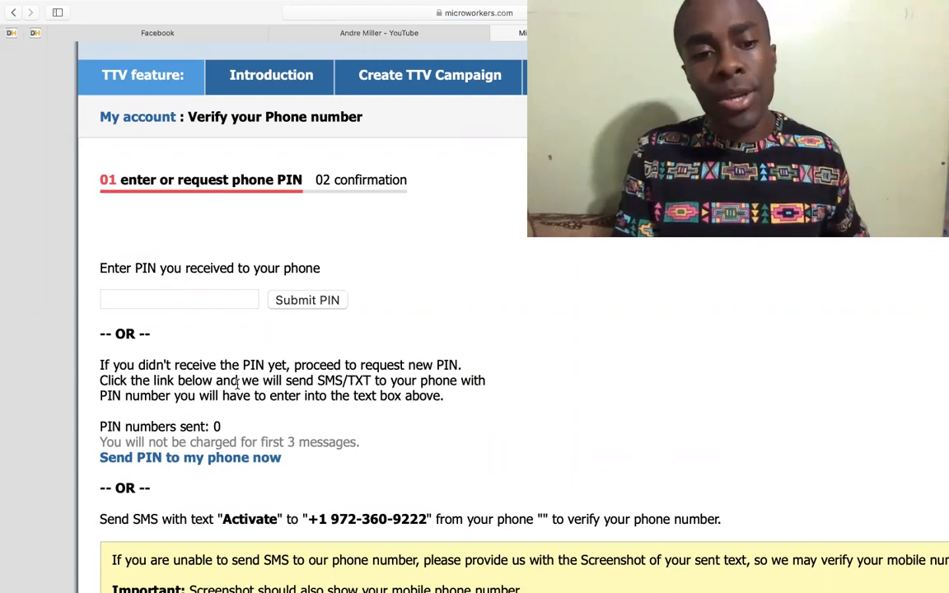
pyautogui.scroll(-3)
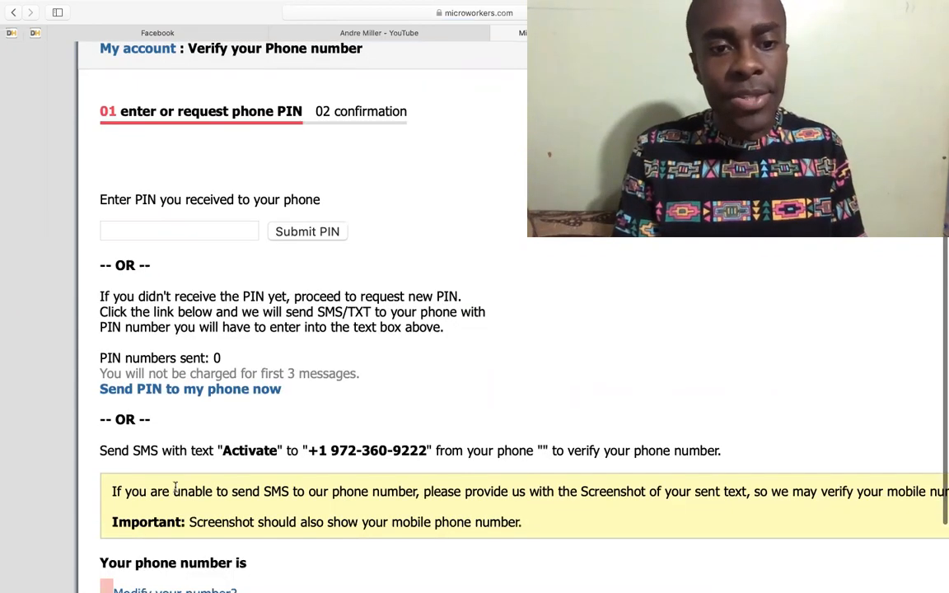
pyautogui.moveTo(339, 463)
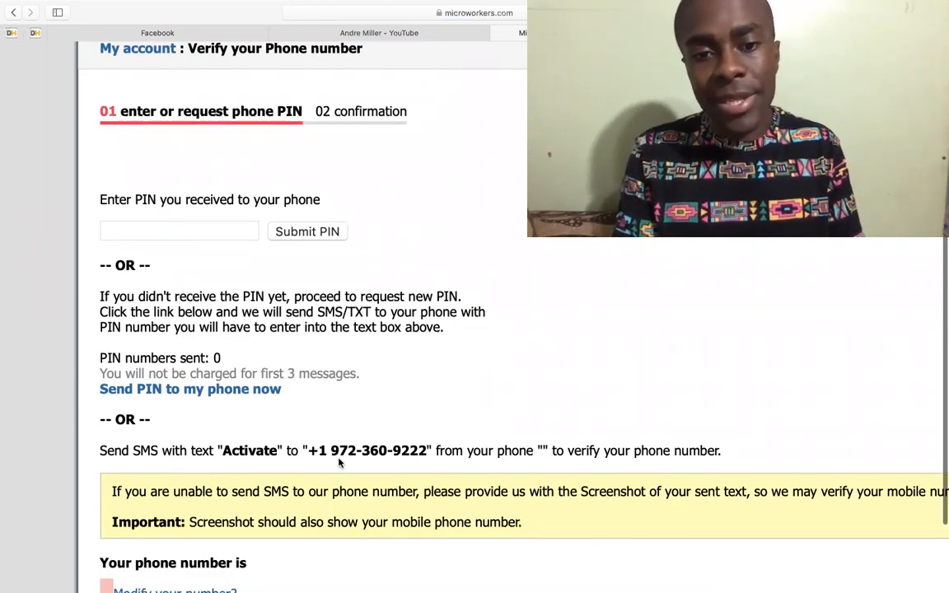
pyautogui.moveTo(309, 450); pyautogui.dragTo(426, 451)
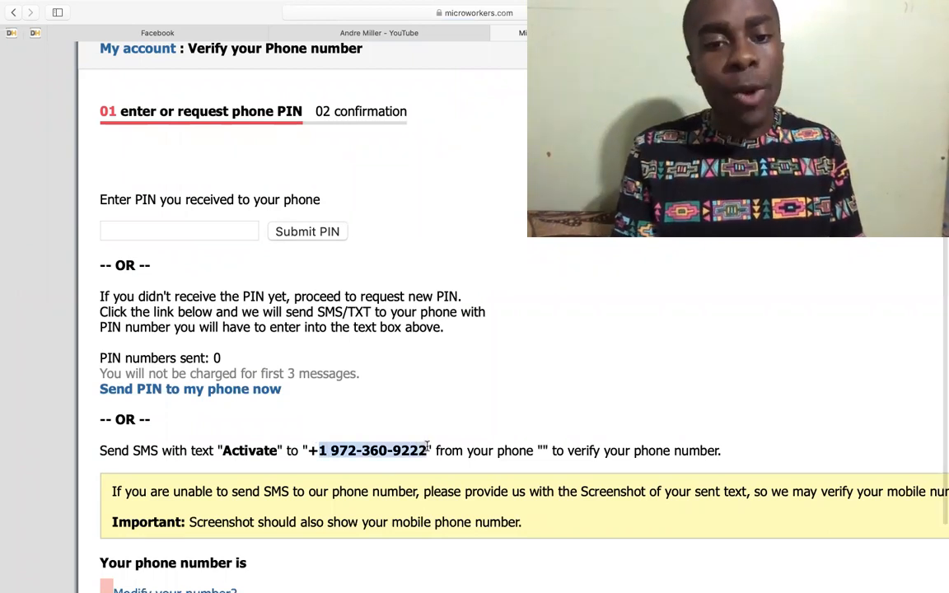
pyautogui.moveTo(453, 463)
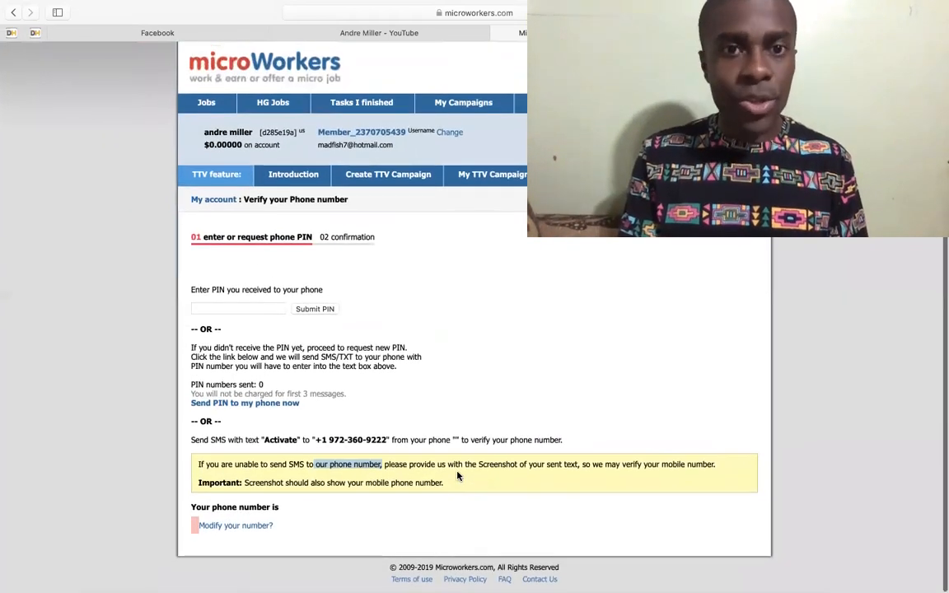
# Scroll down the Available jobs page listing 167 jobs
pyautogui.scroll(-3)
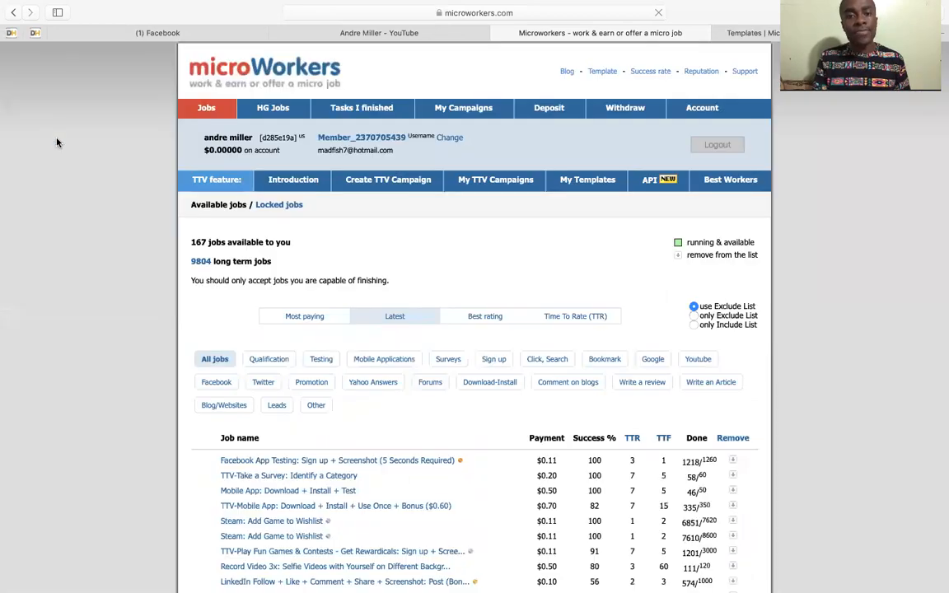
# Scroll down through the available jobs list before viewing the TTV campaign templates
pyautogui.scroll(-3)
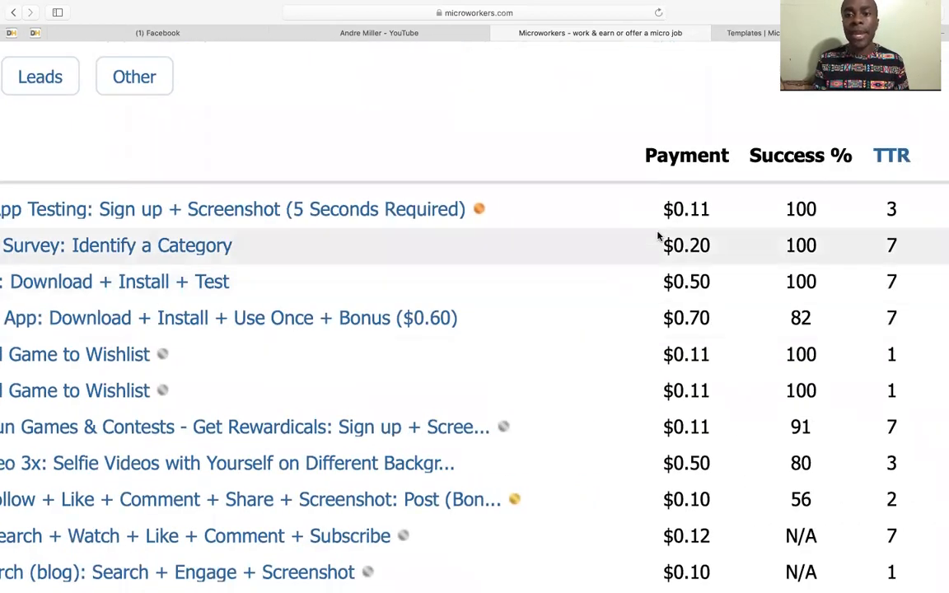
pyautogui.scroll(-3)
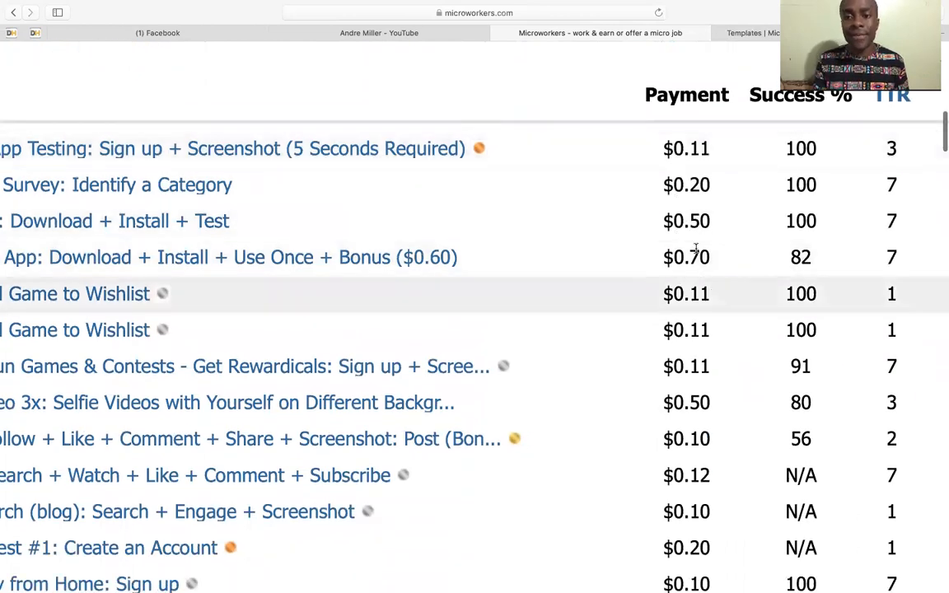
pyautogui.scroll(-3)
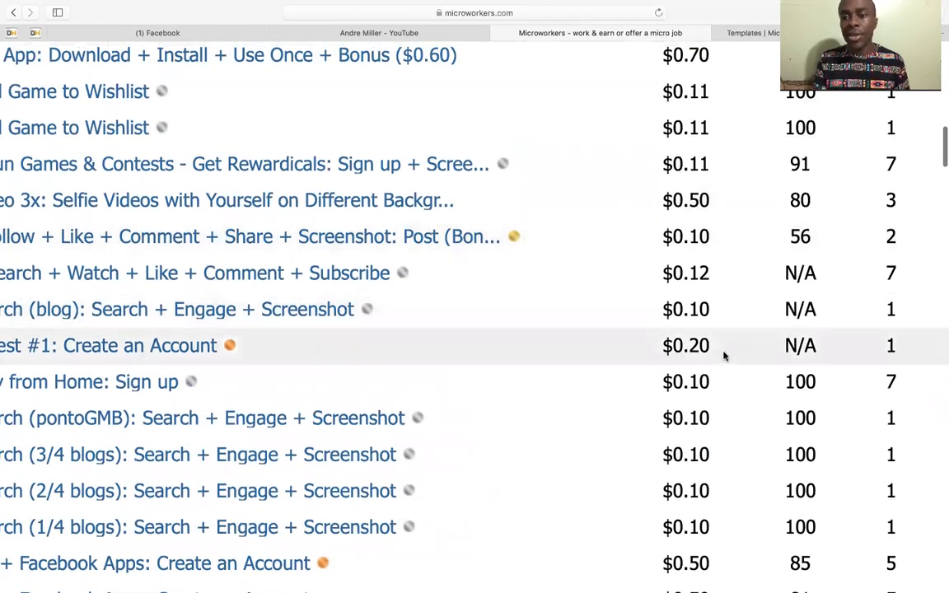
pyautogui.scroll(-3)
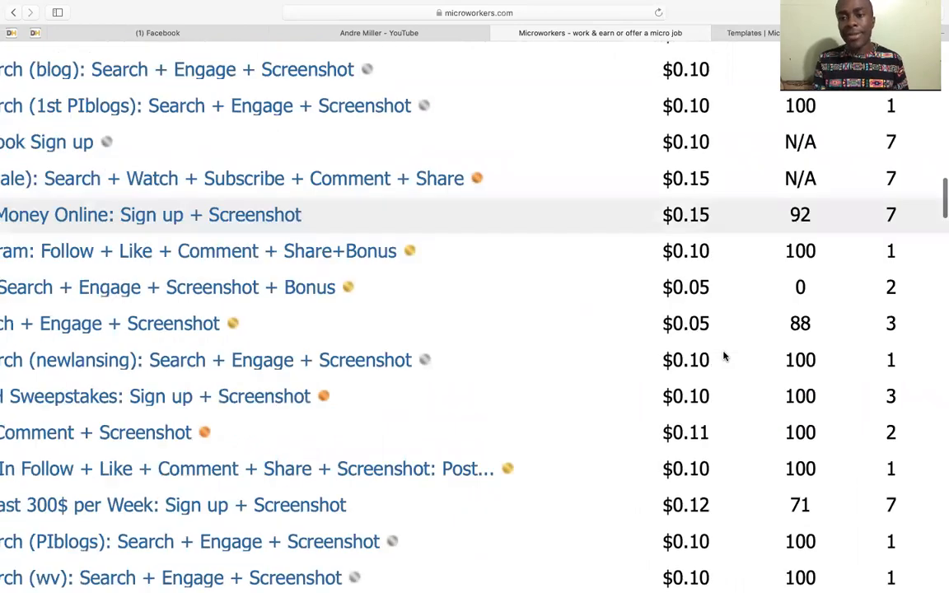
pyautogui.scroll(-3)
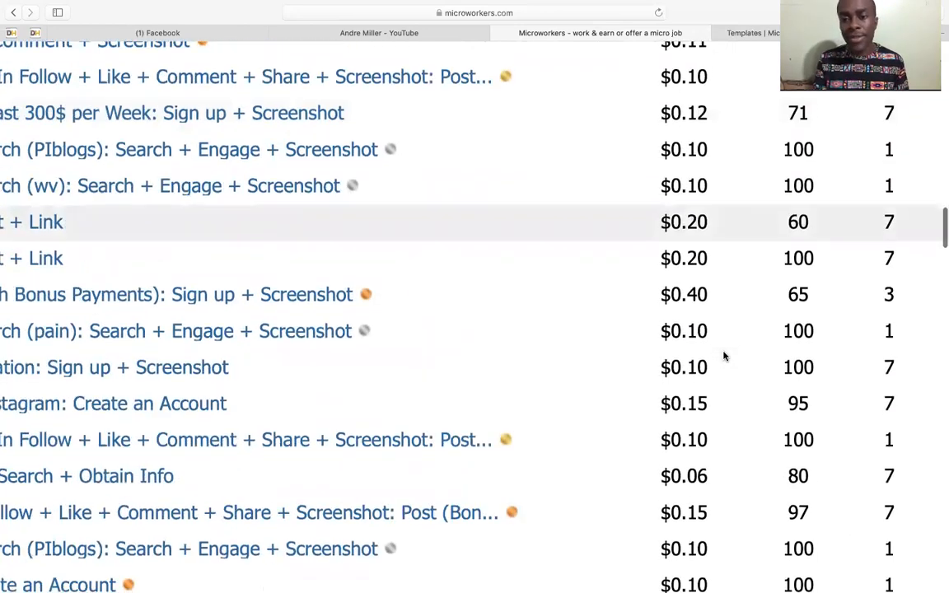
pyautogui.scroll(-3)
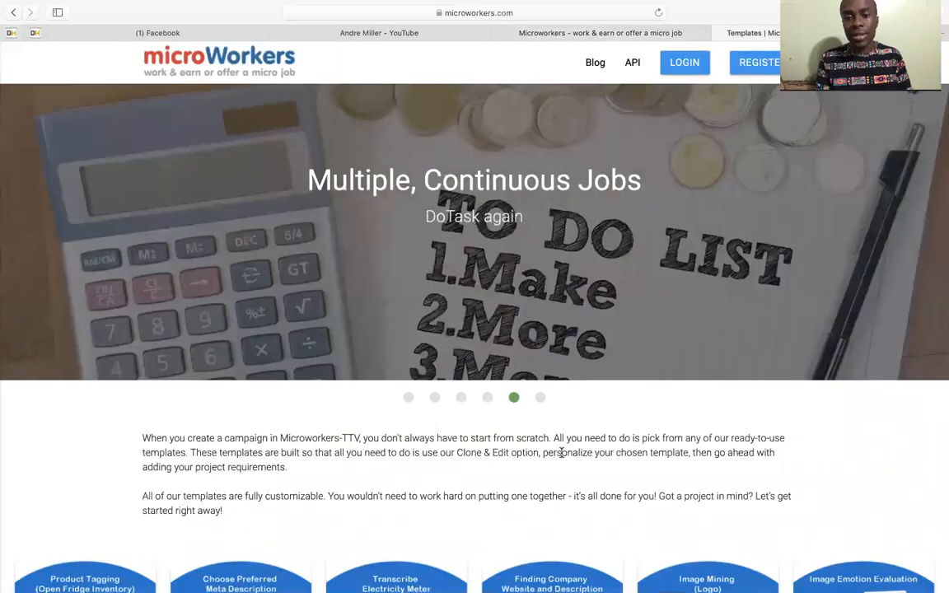
pyautogui.scroll(-3)
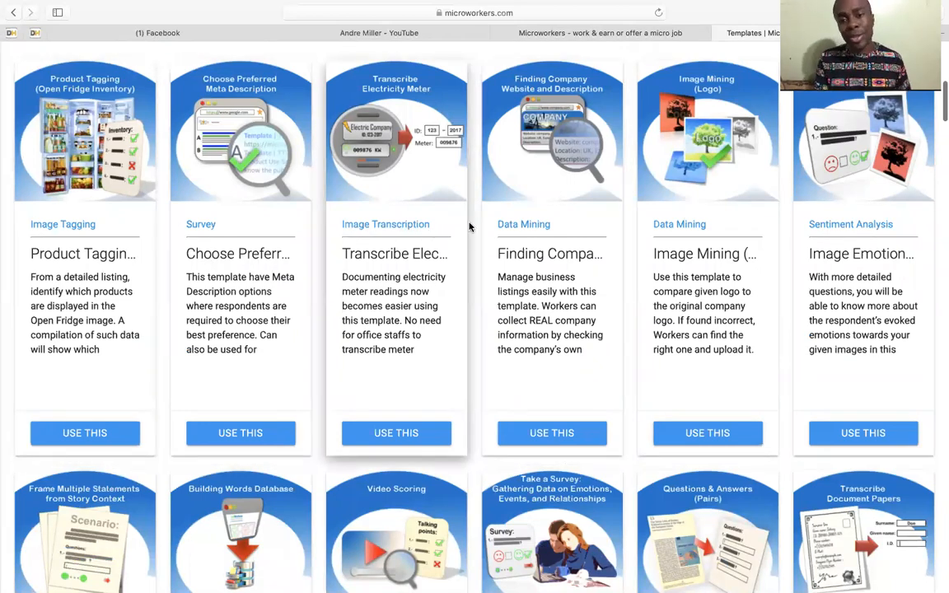
pyautogui.moveTo(699, 237)
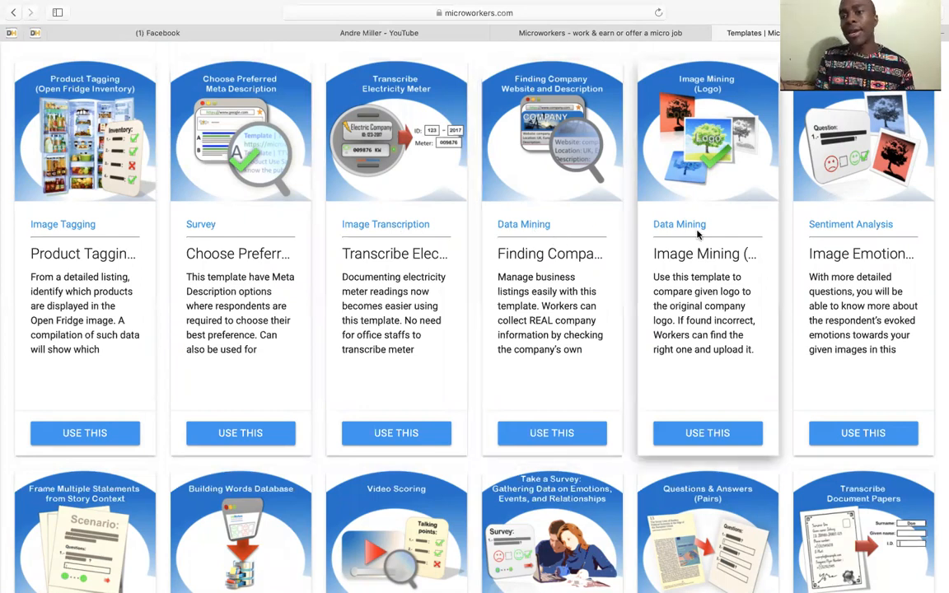
pyautogui.scroll(-3)
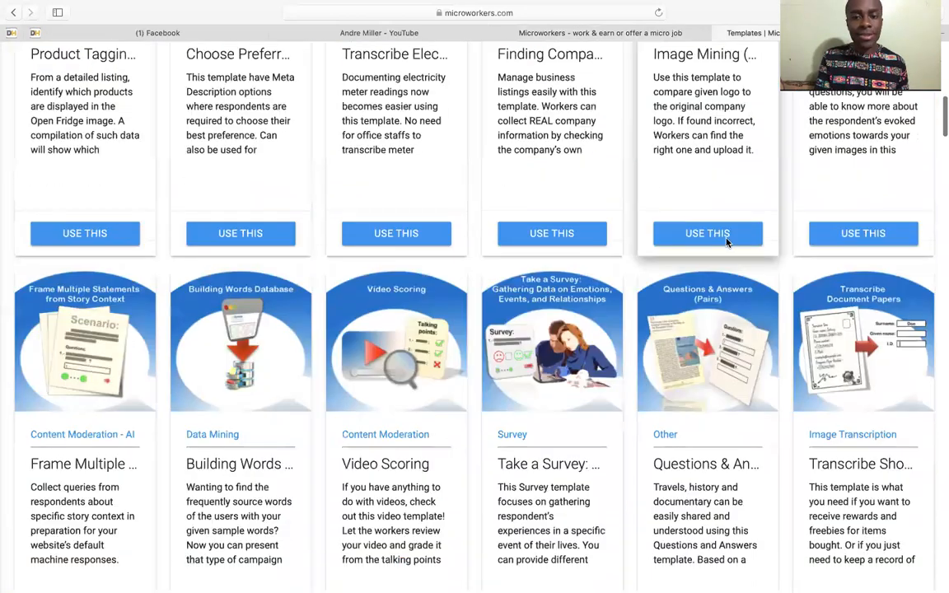
pyautogui.scroll(-3)
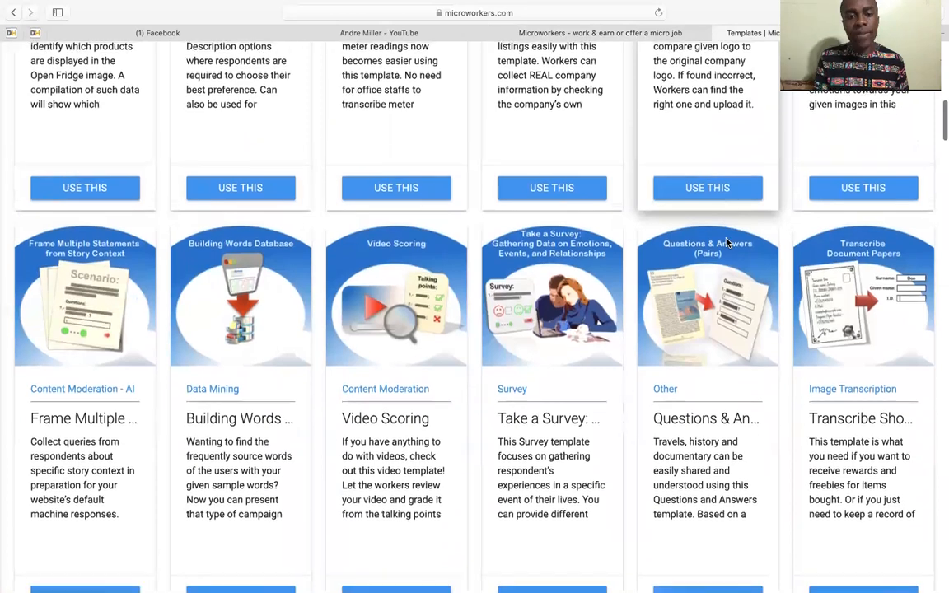
pyautogui.scroll(-3)
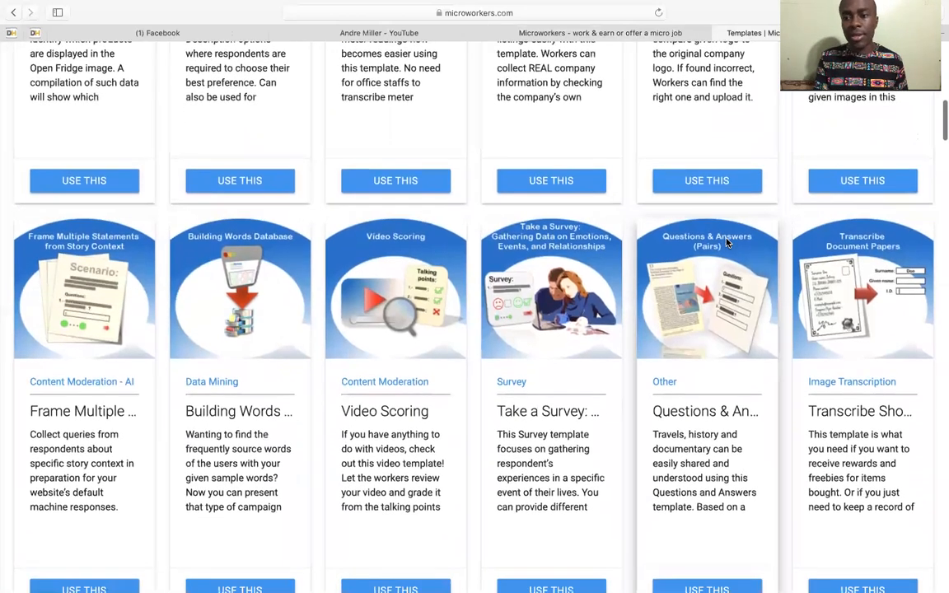
pyautogui.scroll(-3)
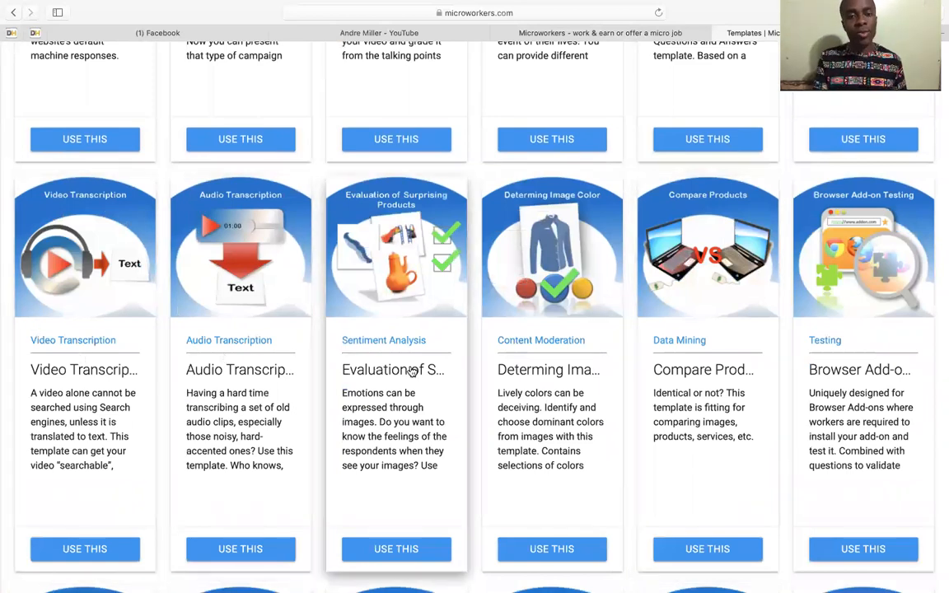
pyautogui.scroll(-3)
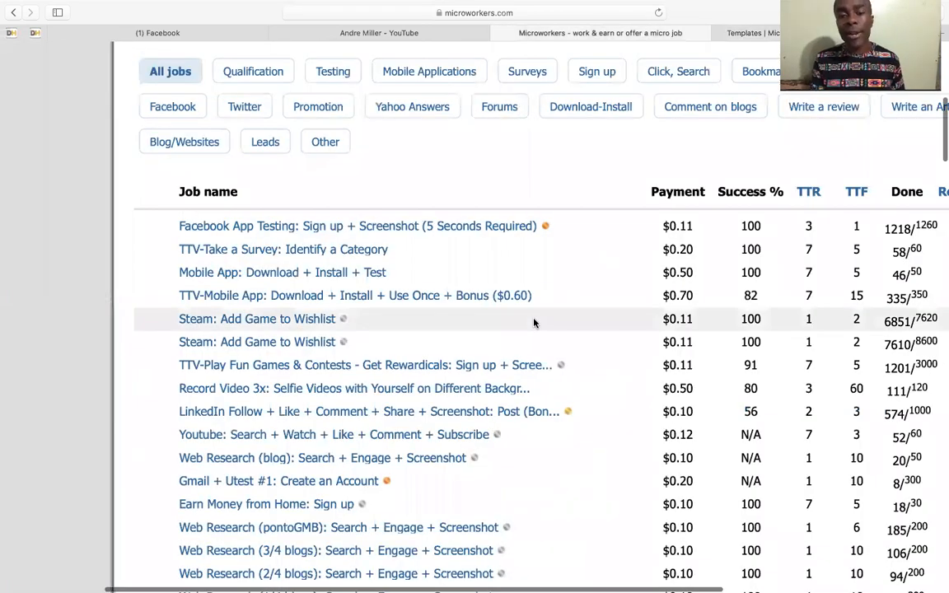
# Scroll through the All jobs list of TTV social tasks, then switch to the YouTube channel
pyautogui.scroll(-3)
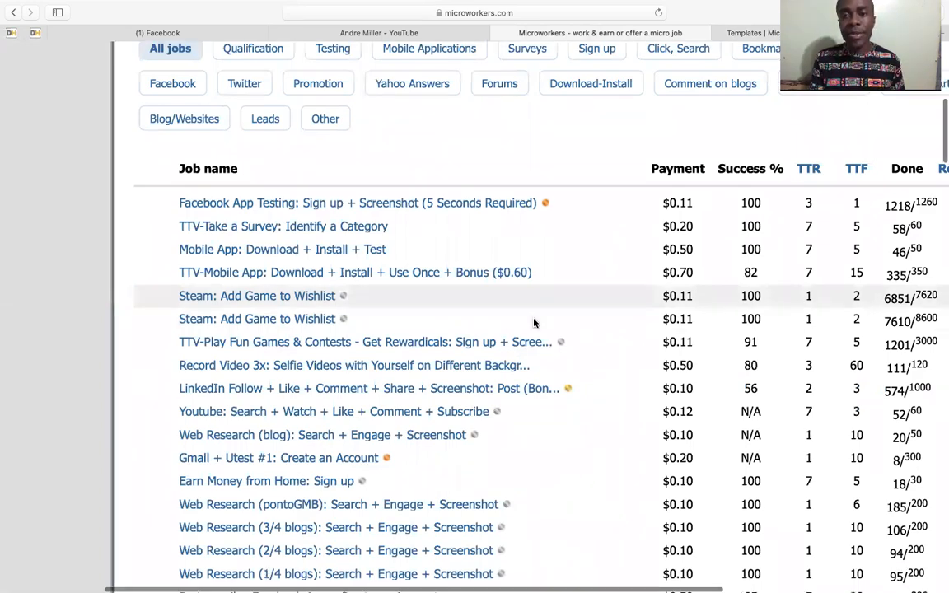
pyautogui.scroll(-3)
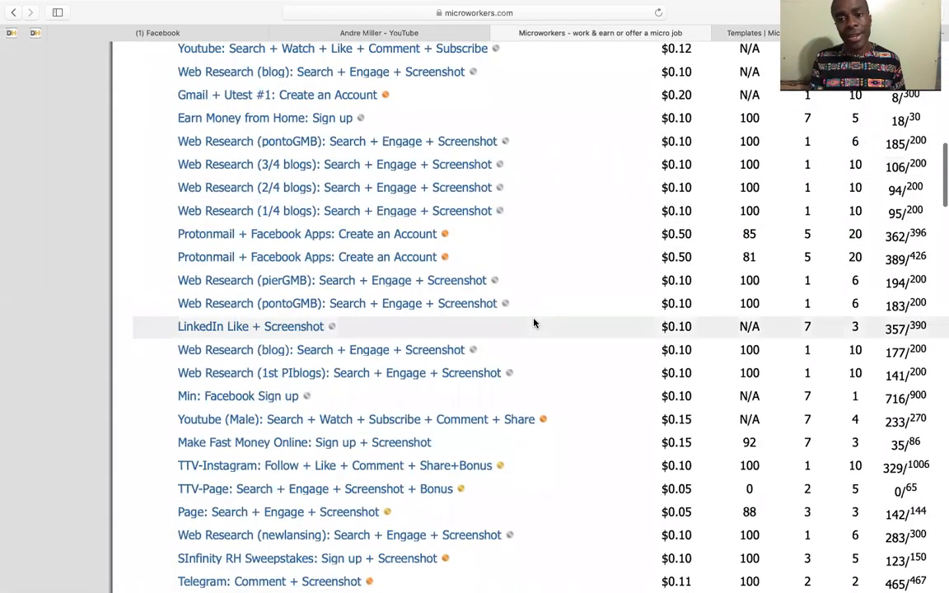
pyautogui.scroll(-3)
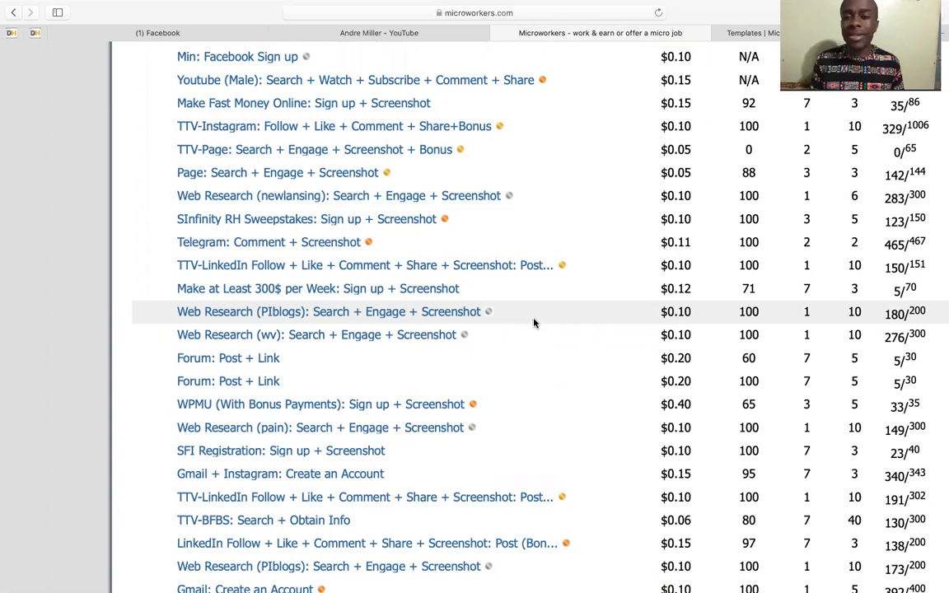
pyautogui.scroll(-3)
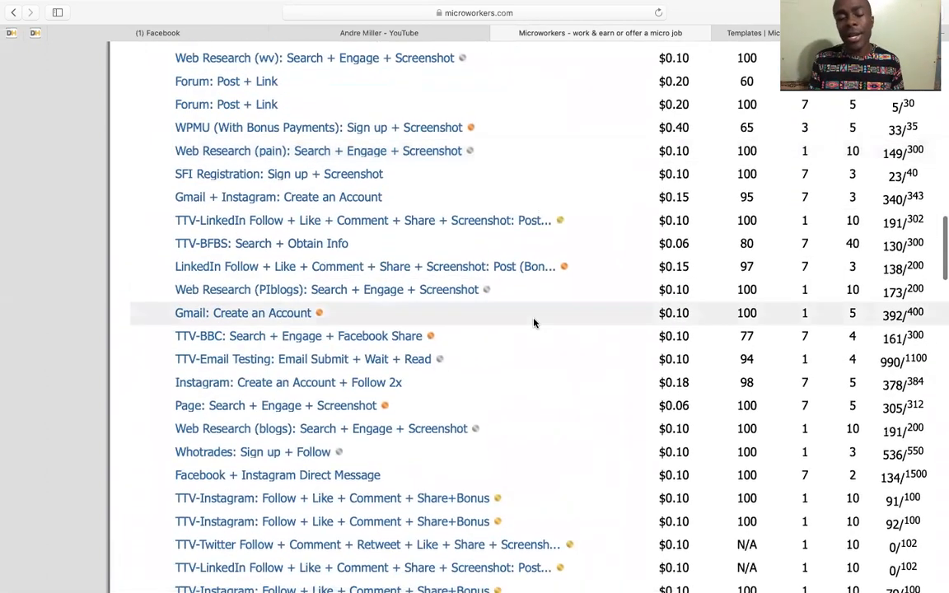
pyautogui.scroll(-3)
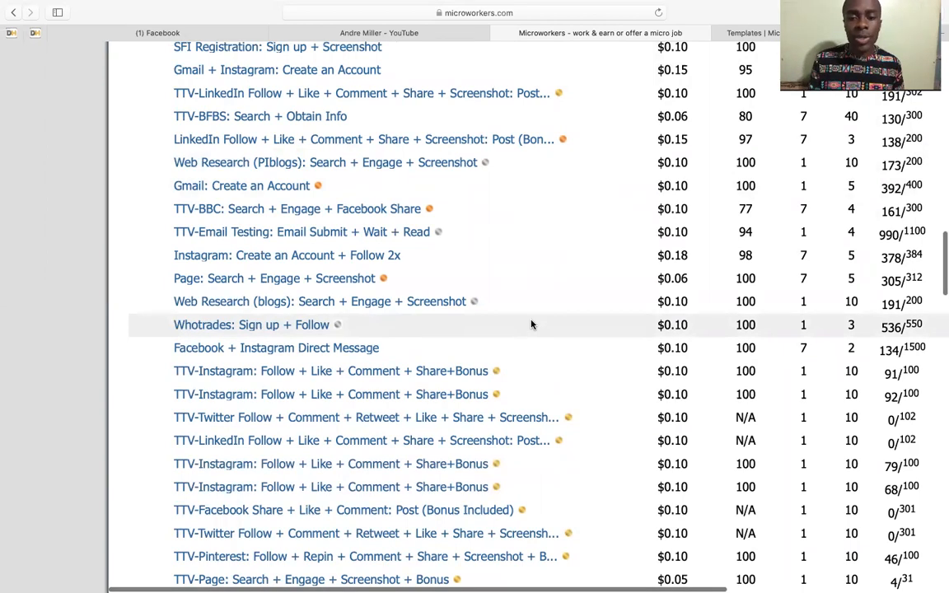
pyautogui.scroll(-3)
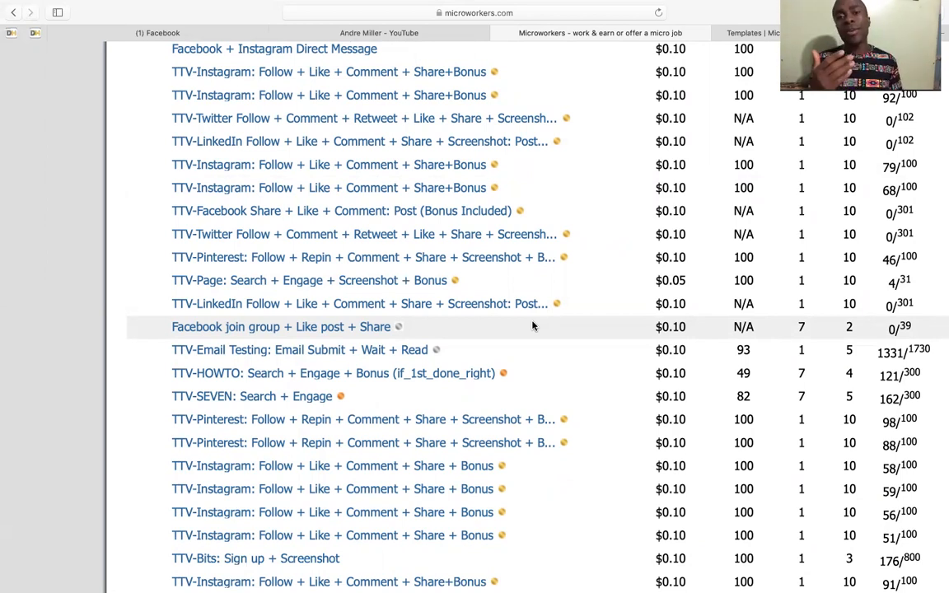
pyautogui.click(379, 33)
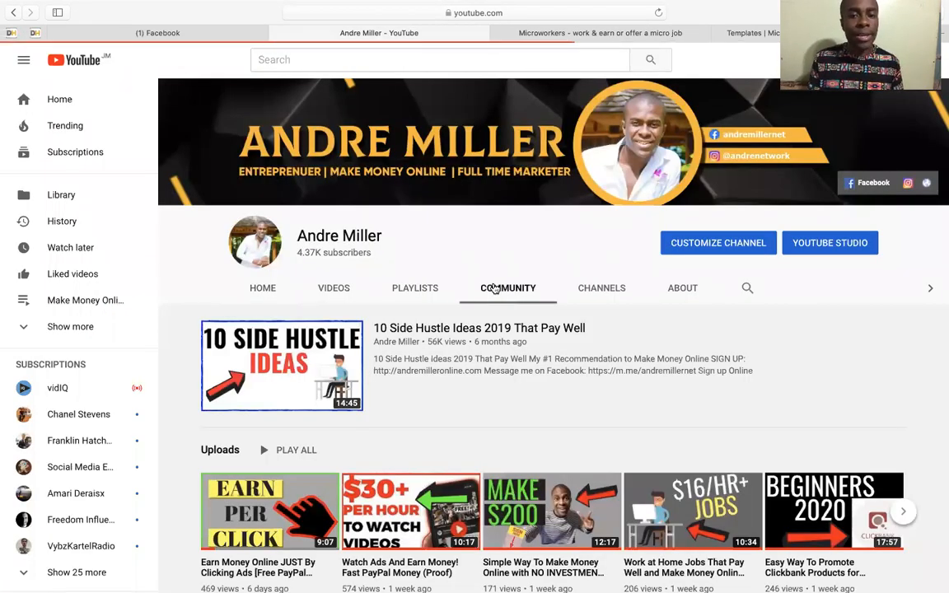
# Show the channel's COMMUNITY tab and scroll through the creator's recent photo posts
pyautogui.click(507, 287)
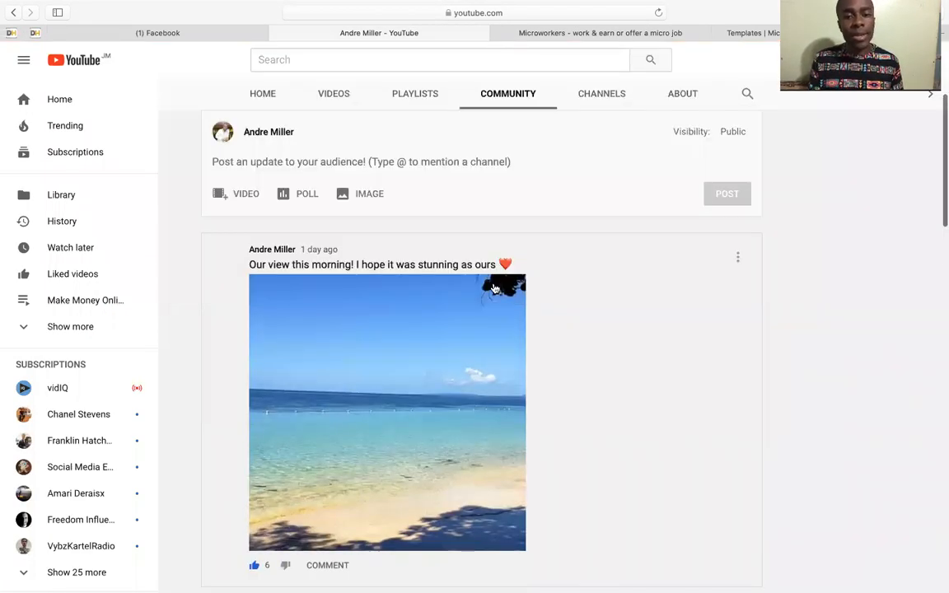
pyautogui.scroll(-3)
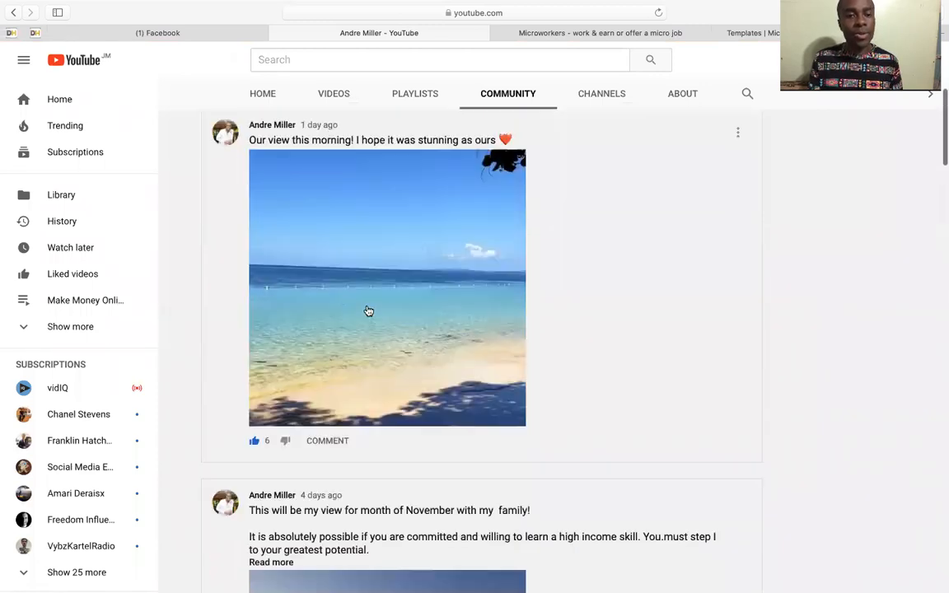
pyautogui.scroll(-3)
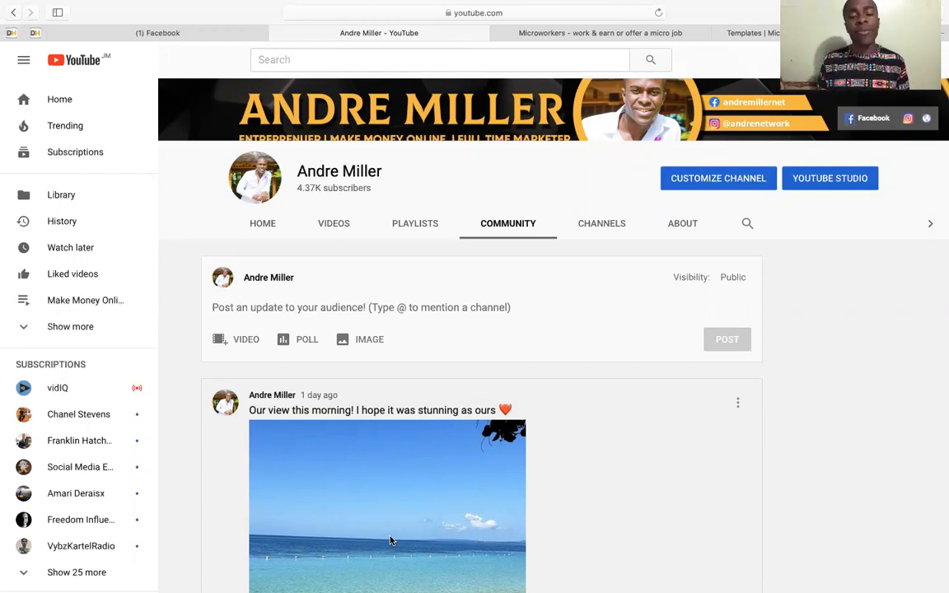
pyautogui.moveTo(388, 552)
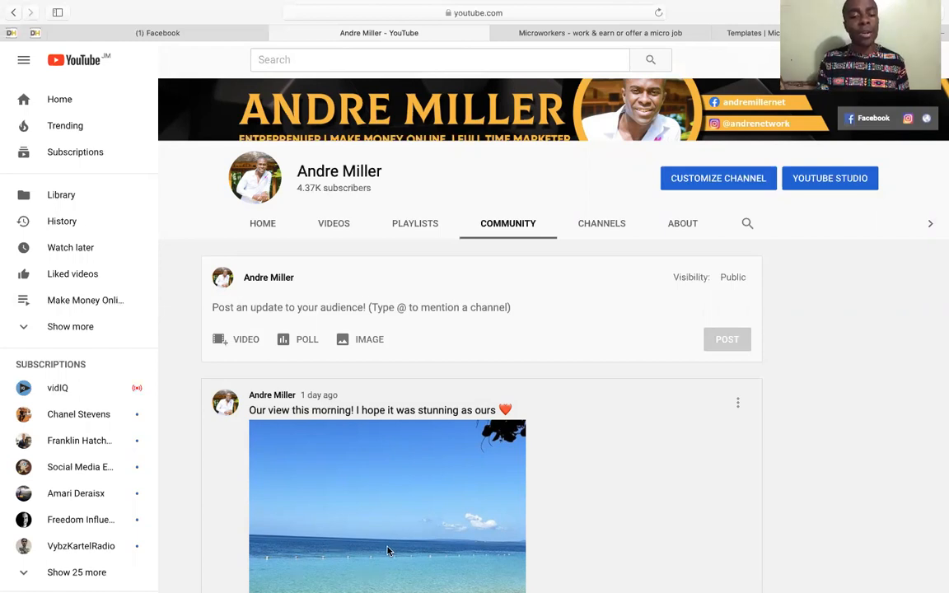
pyautogui.moveTo(434, 472)
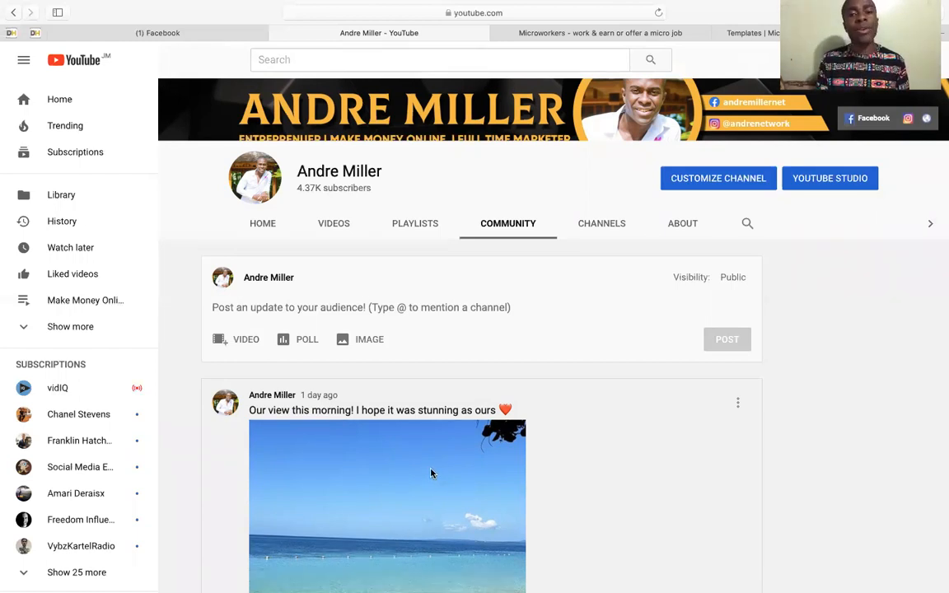